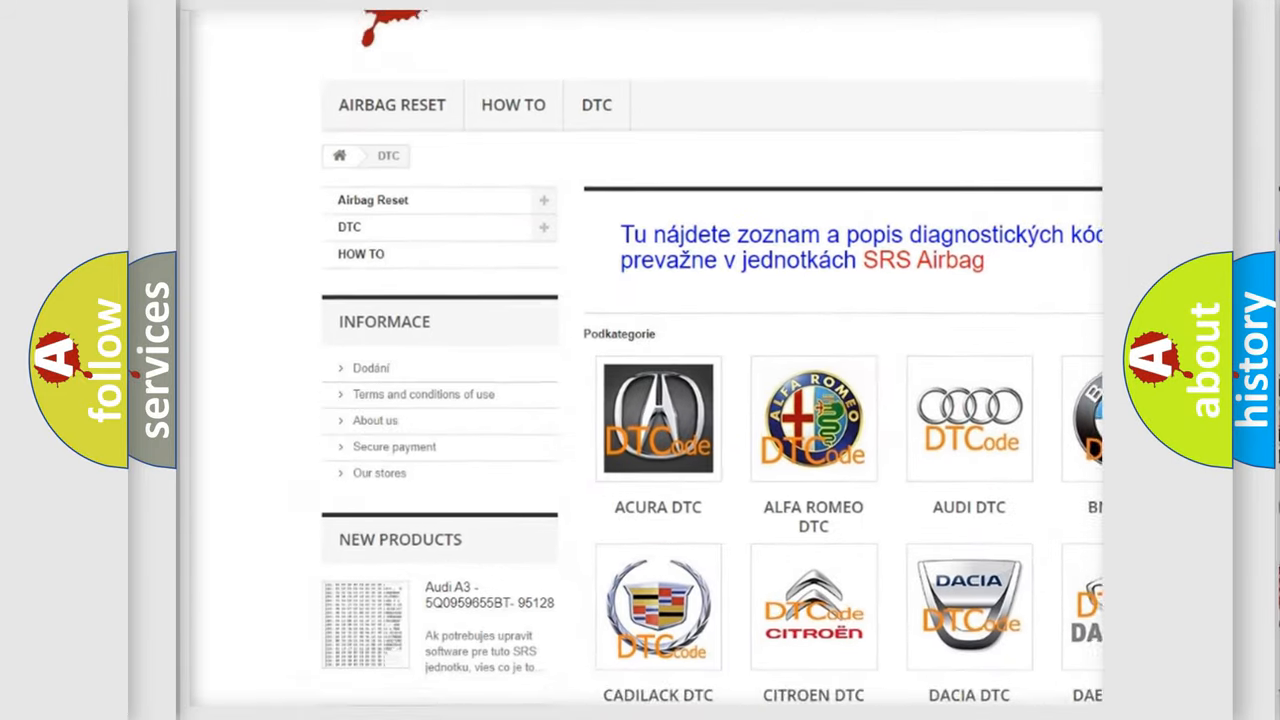
scroll(down, 3)
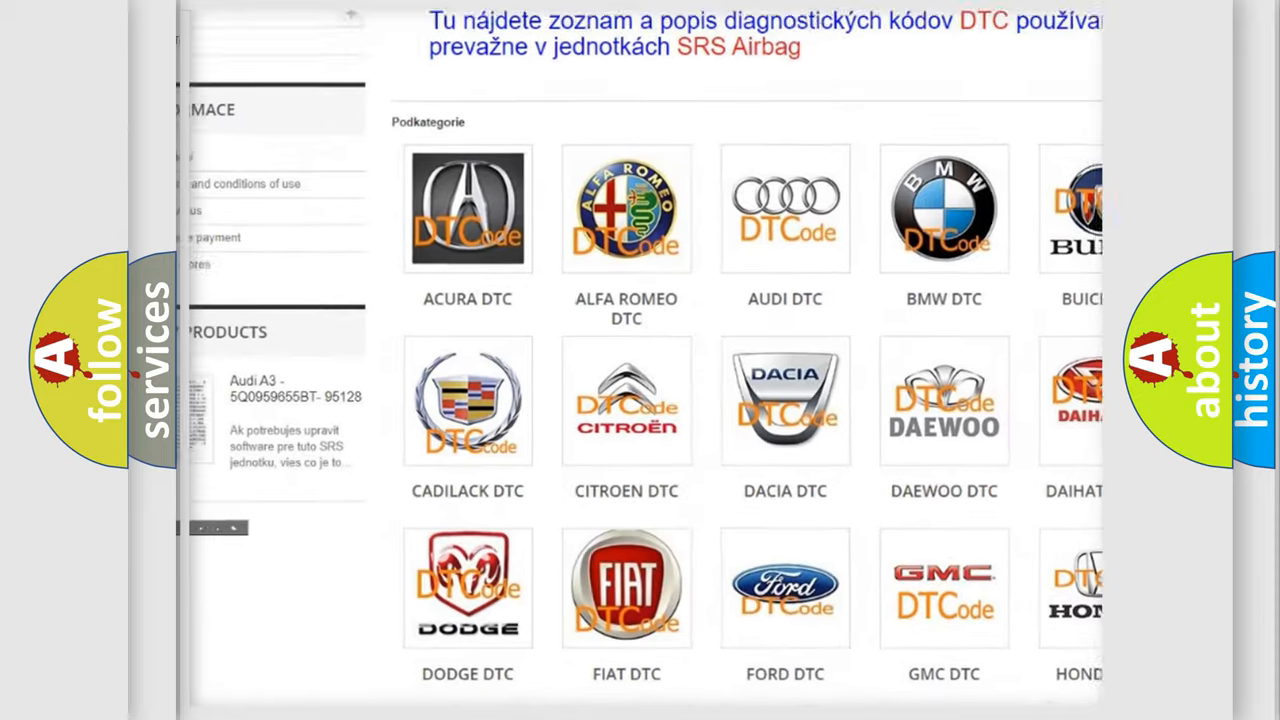
scroll(down, 3)
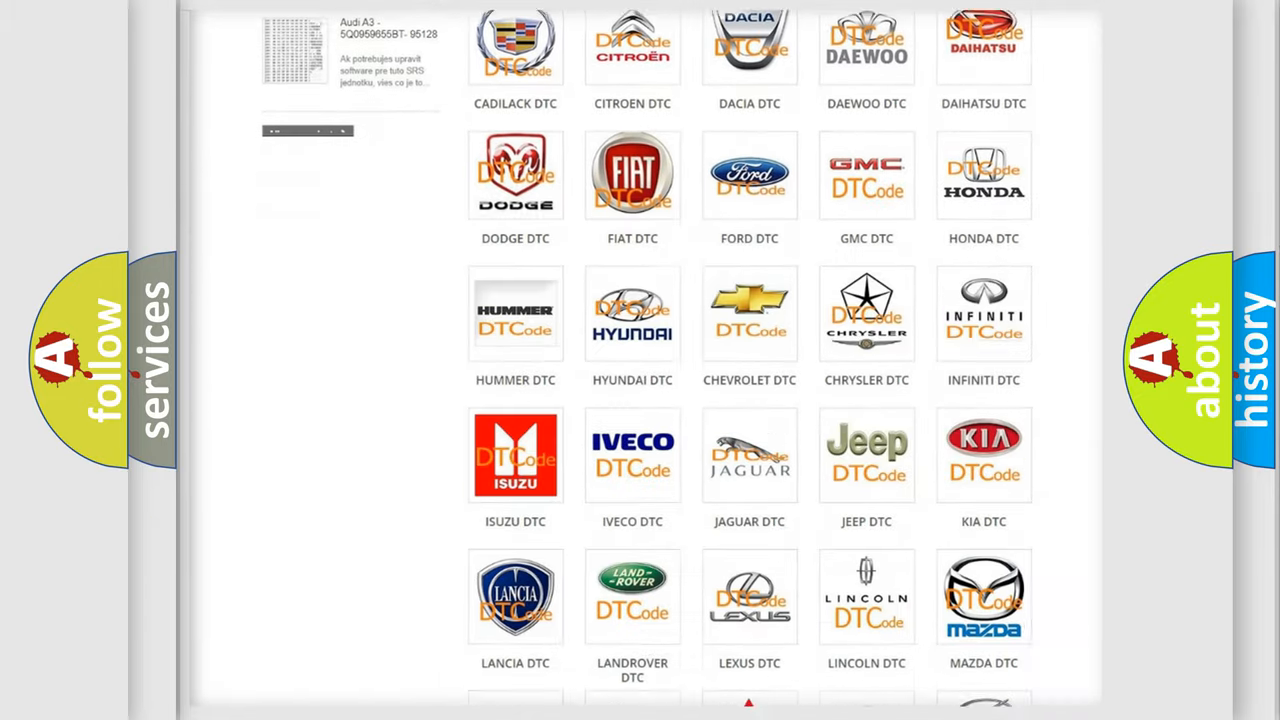
scroll(down, 3)
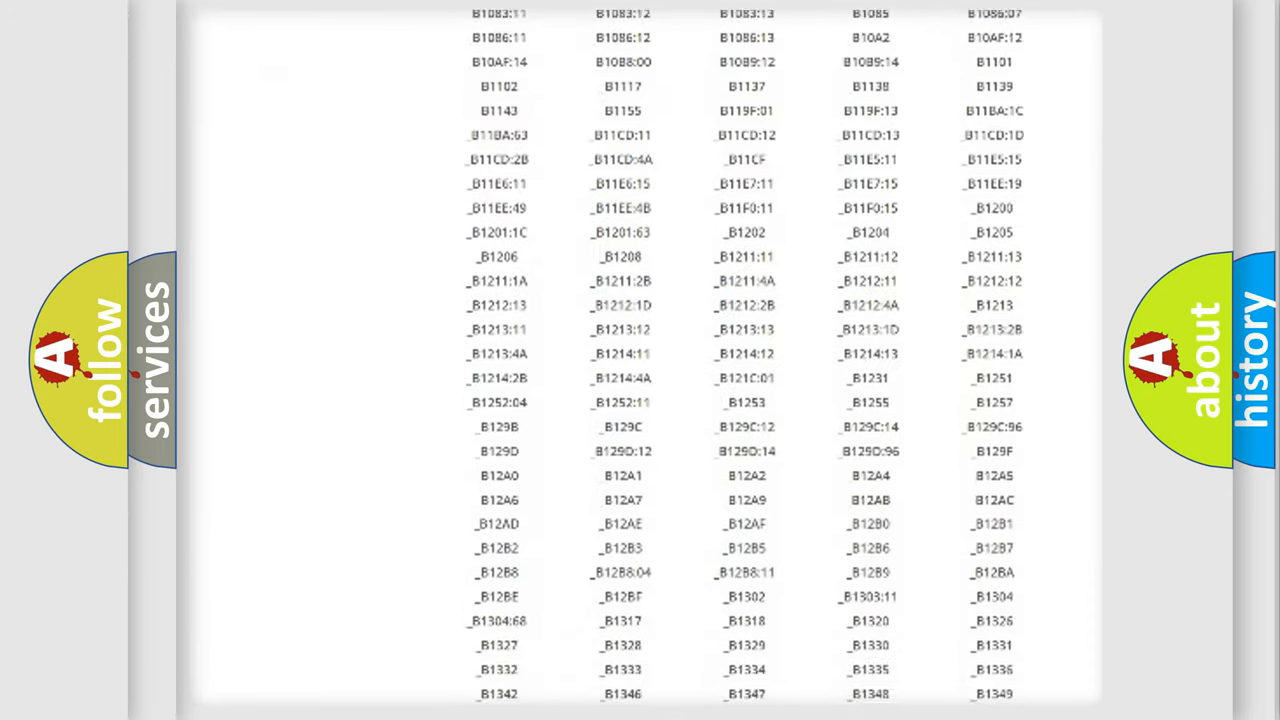
scroll(down, 3)
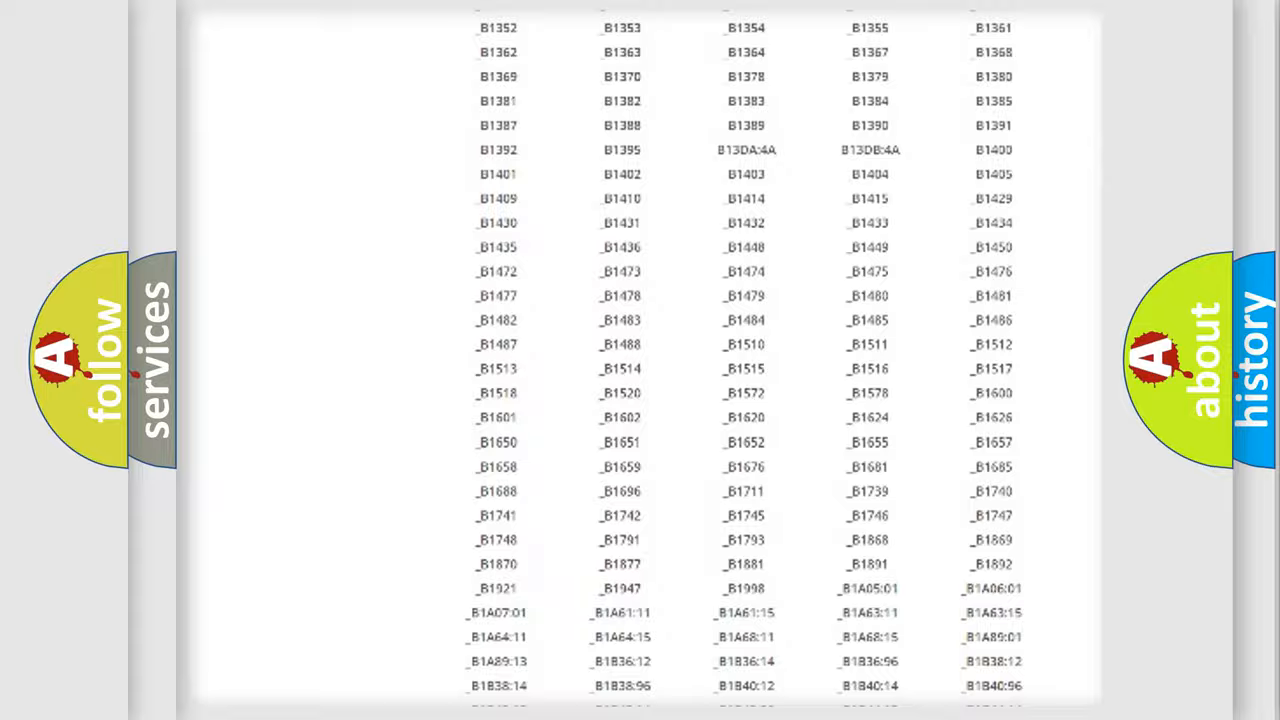